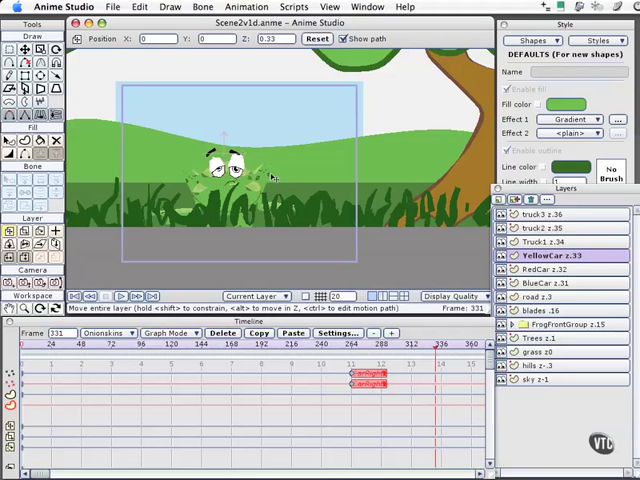
mouse_move(272, 178)
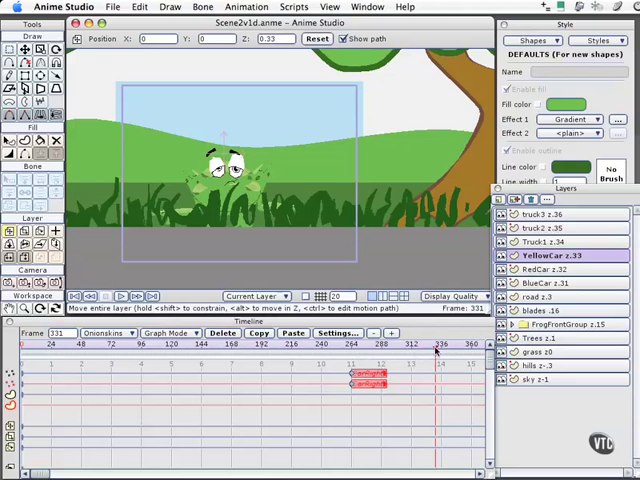
Move the playhead to frame 275, the frog close-up among the grass.
left_click(400, 343)
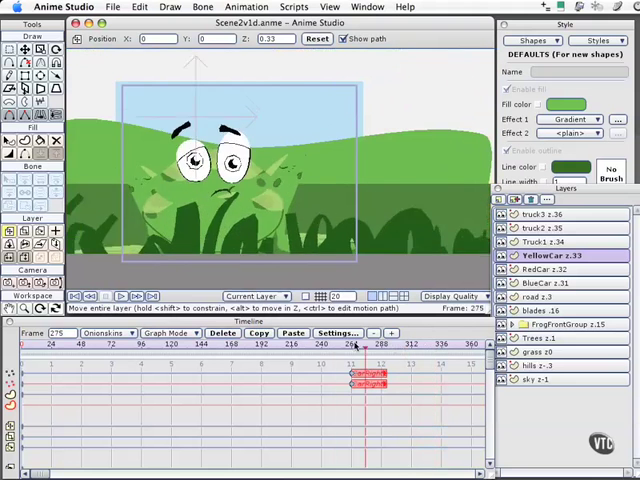
Rewind to frame 1, play the frog scene, and stop around frame 63.
left_click(78, 296)
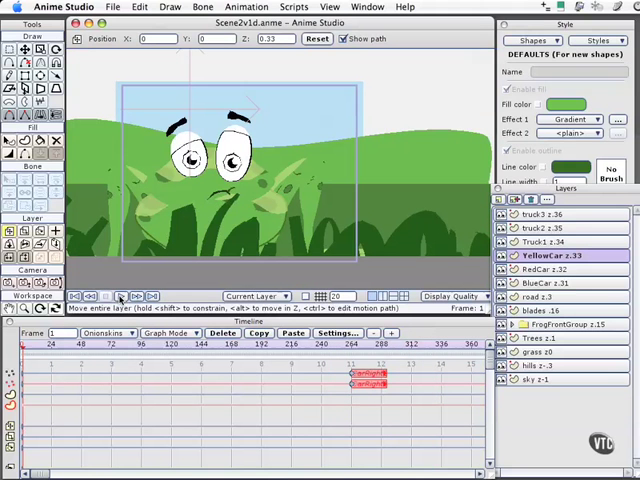
mouse_move(123, 296)
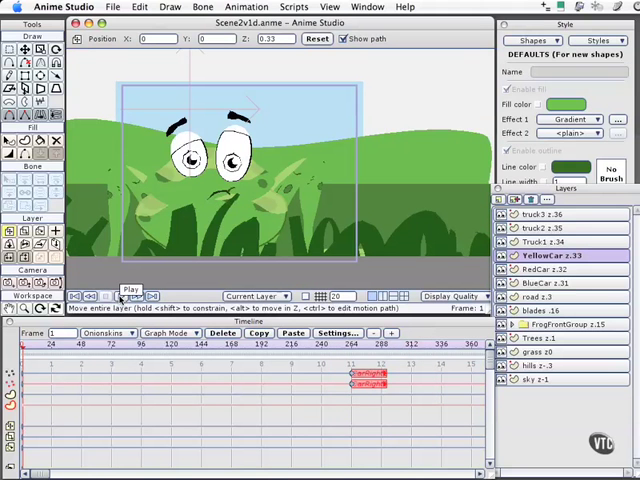
left_click(131, 296)
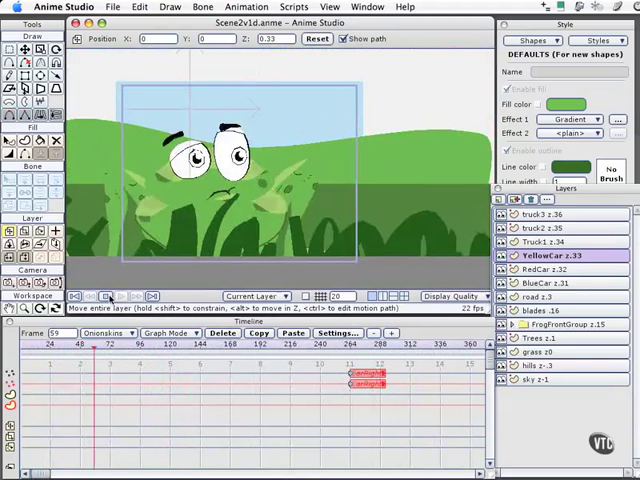
left_click(120, 296)
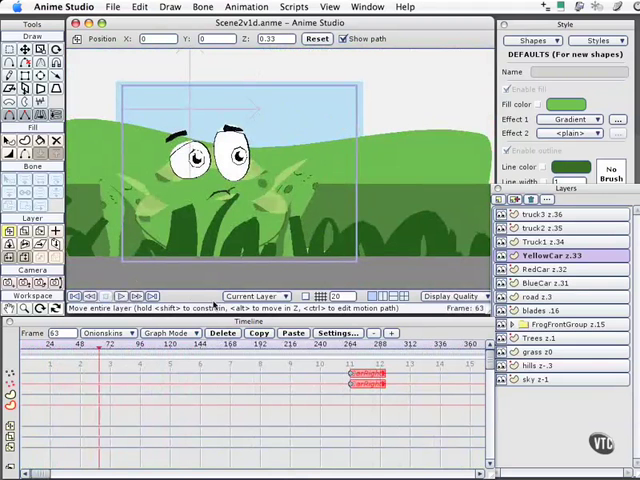
mouse_move(213, 285)
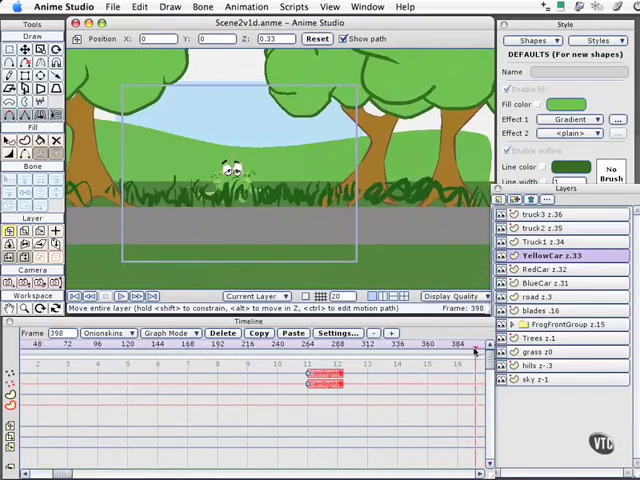
Scroll the timeline out toward frame 419, where the yellow car enters.
scroll("right", 3)
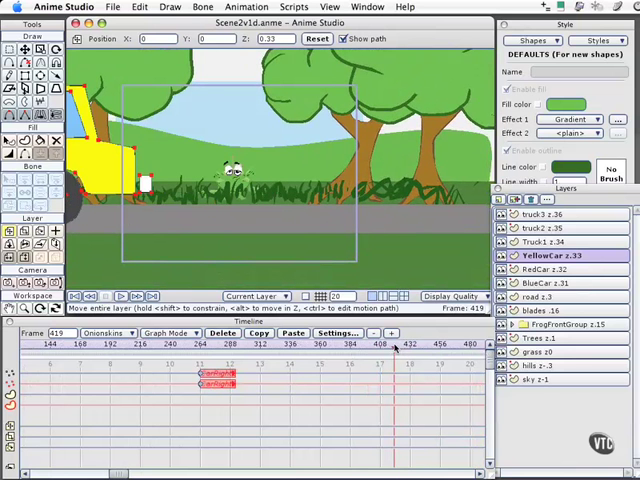
mouse_move(305, 237)
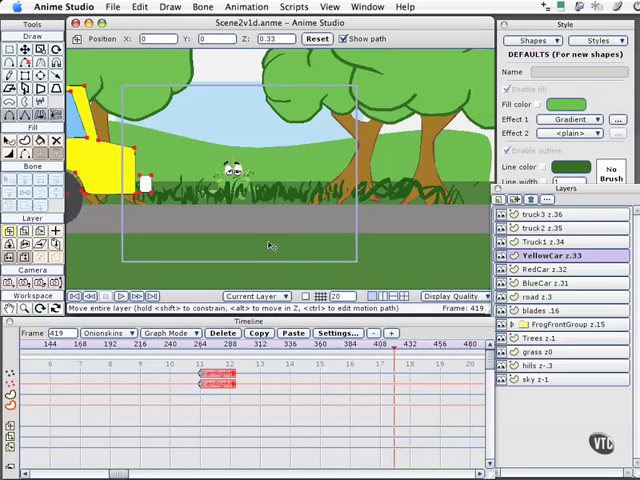
mouse_move(288, 258)
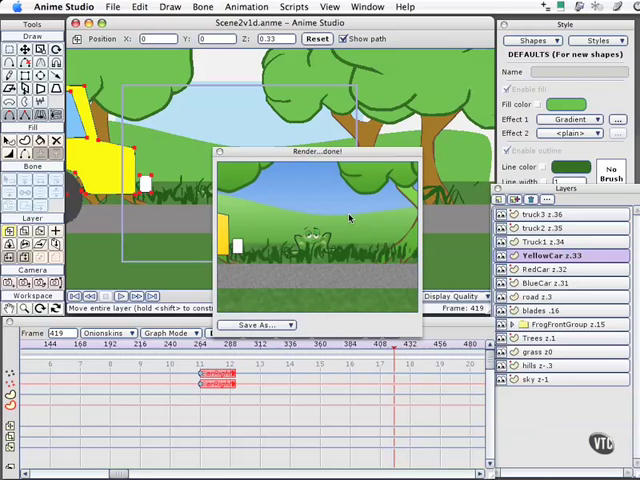
mouse_move(253, 250)
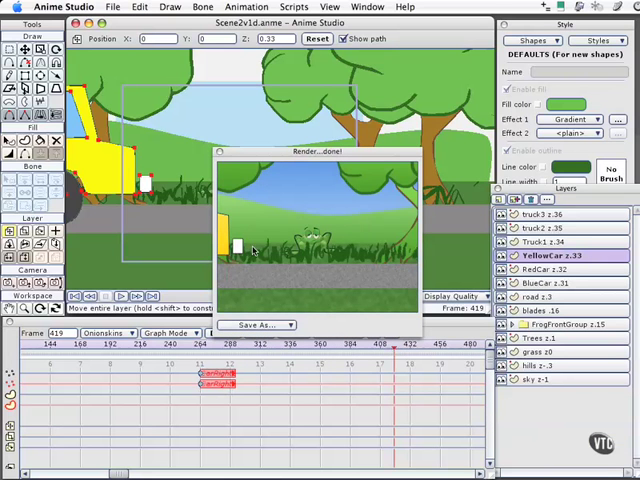
mouse_move(220, 153)
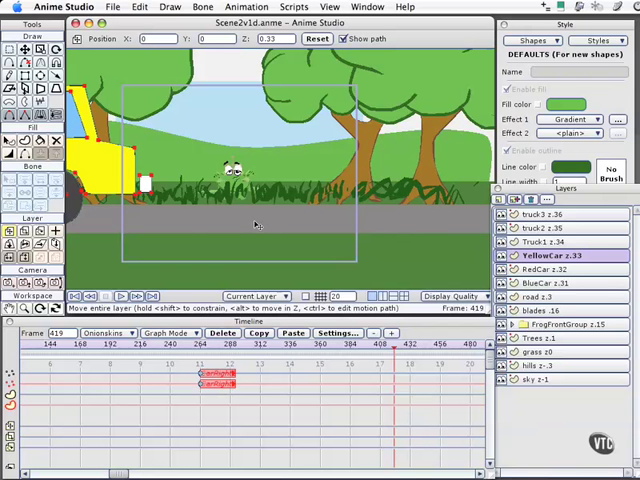
mouse_move(258, 228)
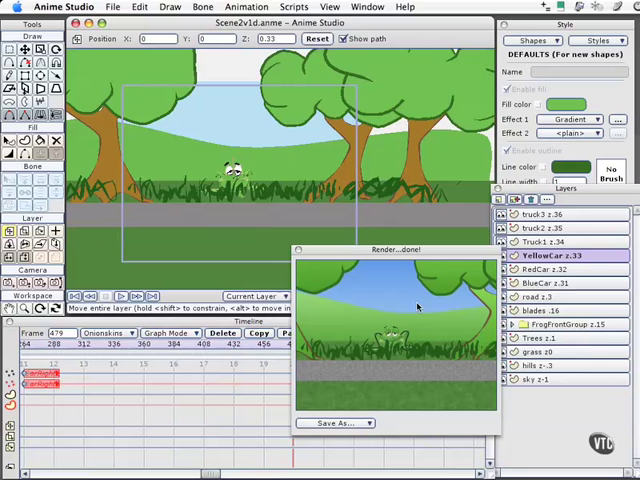
mouse_move(393, 355)
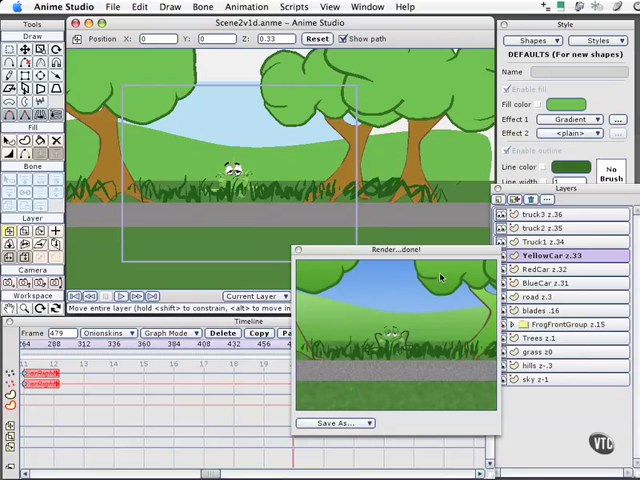
mouse_move(500, 340)
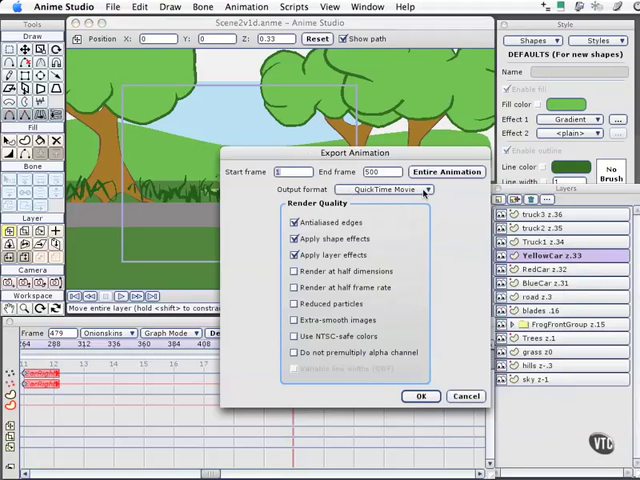
left_click(375, 189)
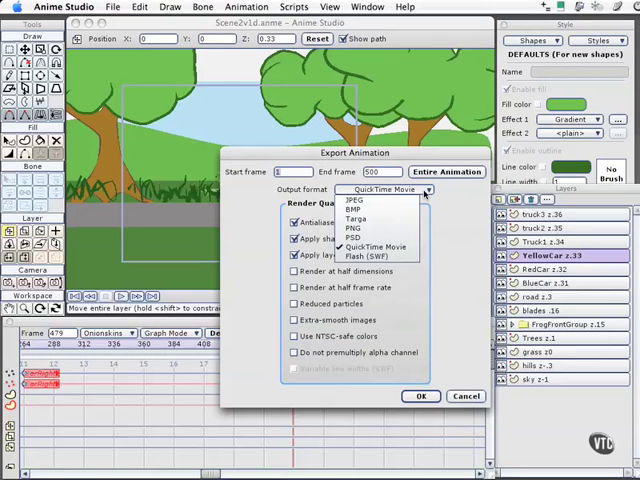
mouse_move(360, 219)
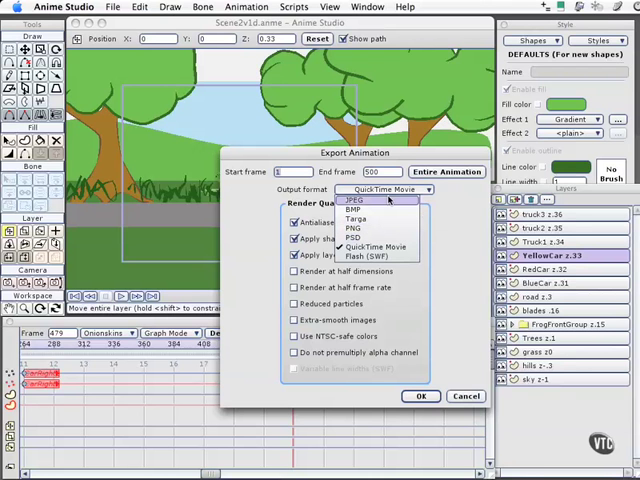
left_click(376, 246)
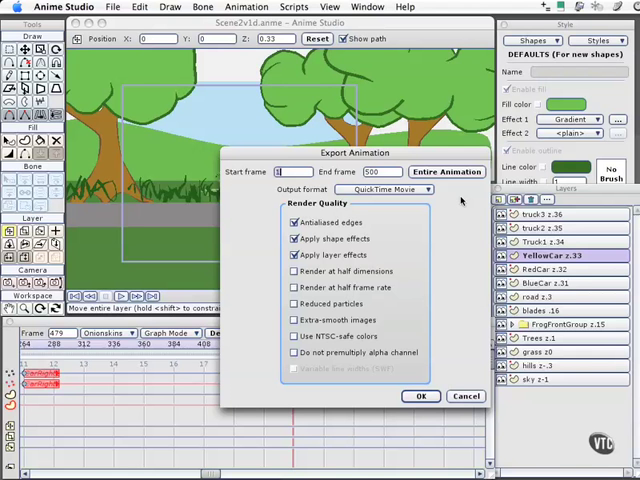
mouse_move(456, 200)
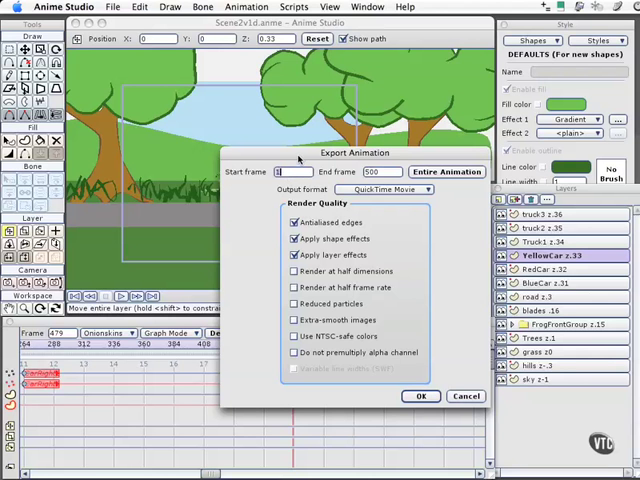
mouse_move(256, 193)
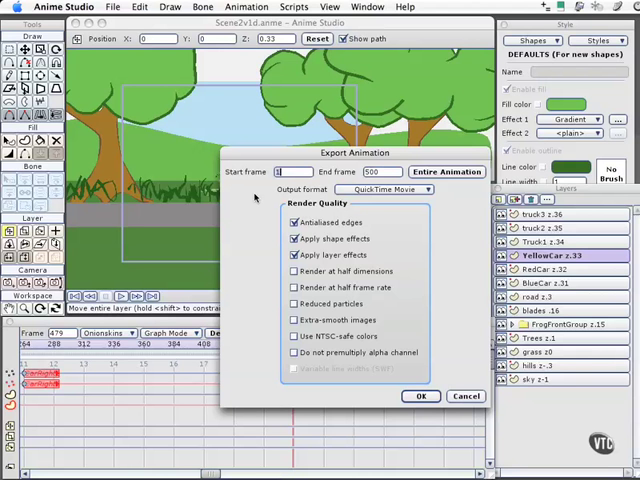
mouse_move(262, 205)
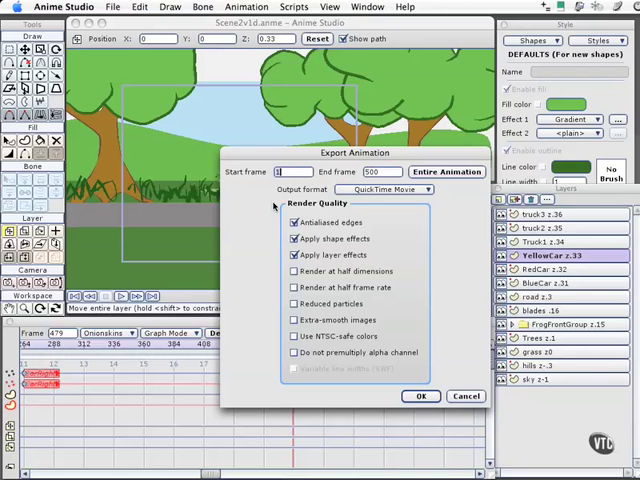